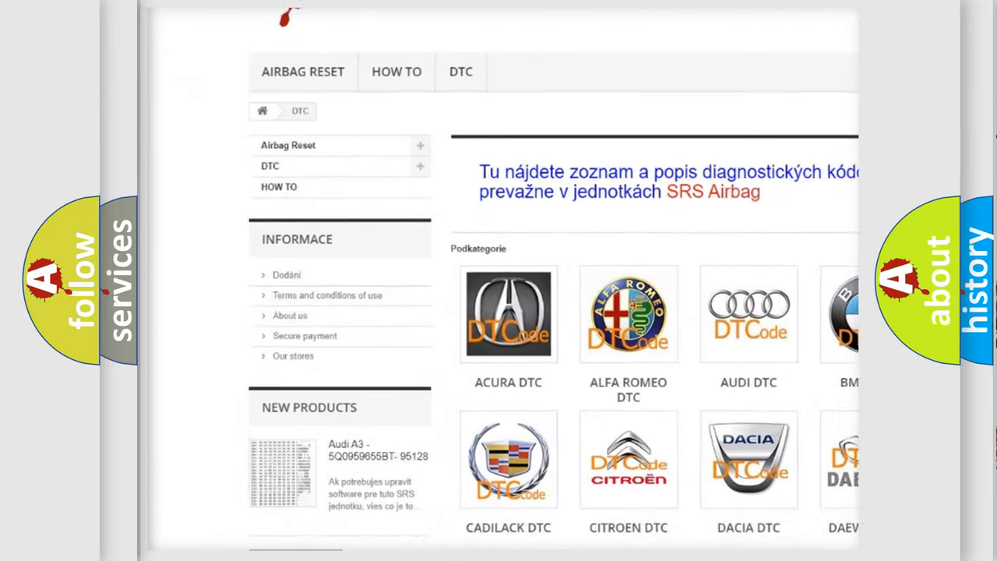
scroll("down", 3)
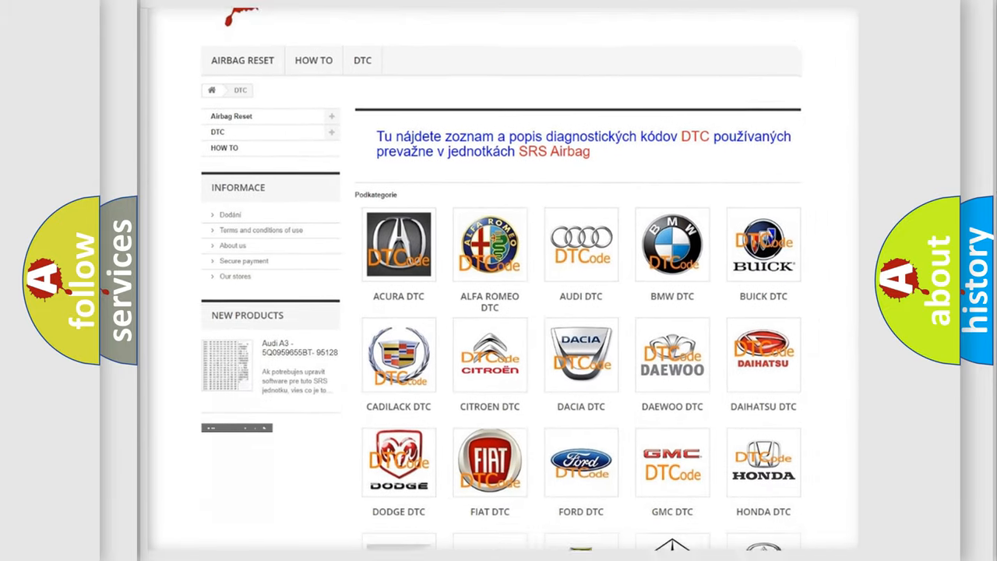
scroll("down", 3)
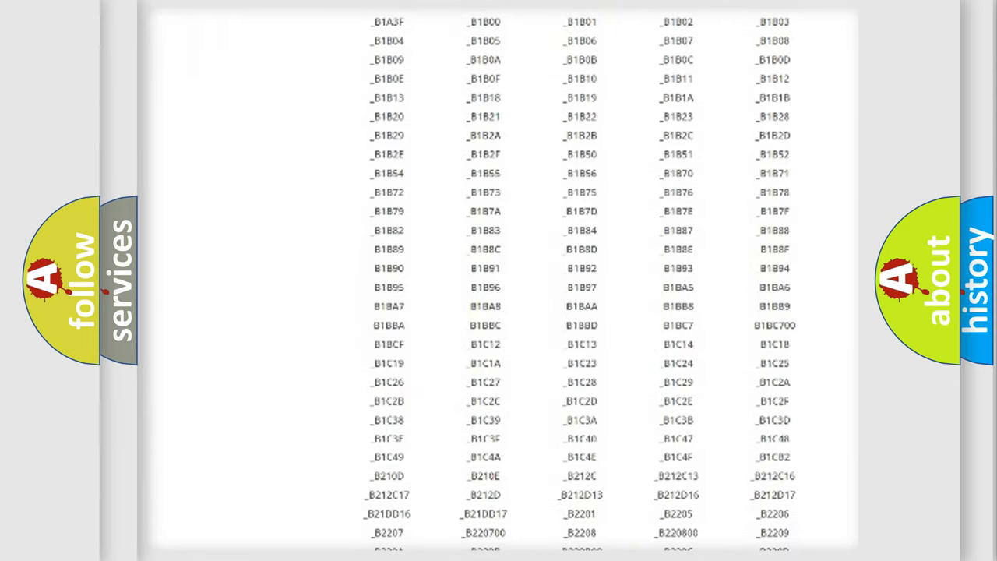
scroll("down", 3)
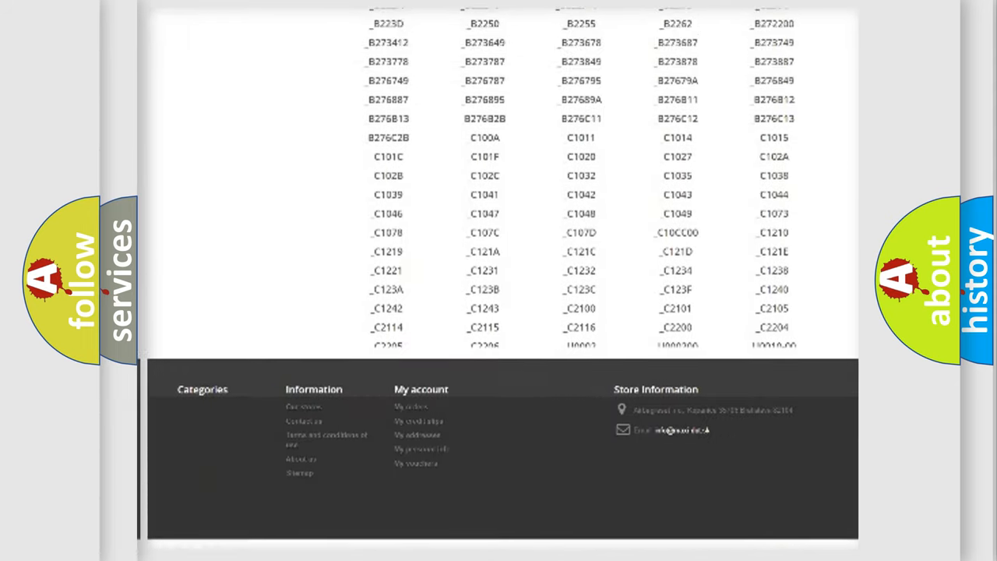